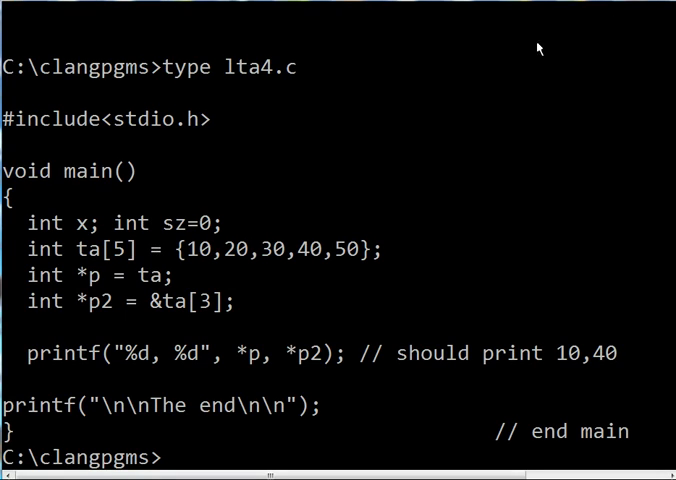
mouse_move(544, 56)
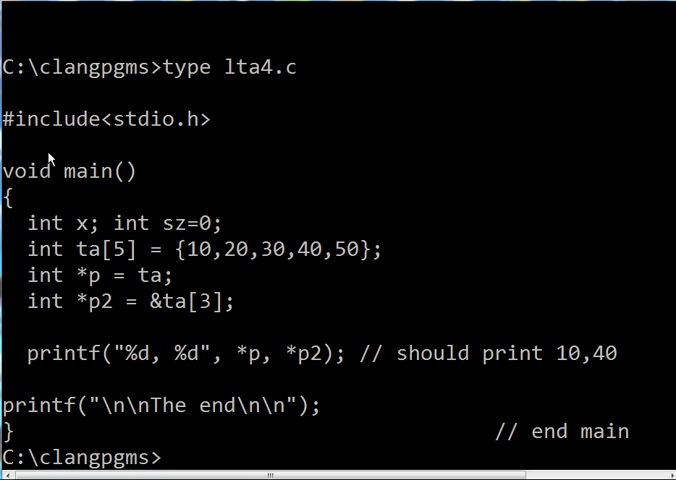
mouse_move(160, 130)
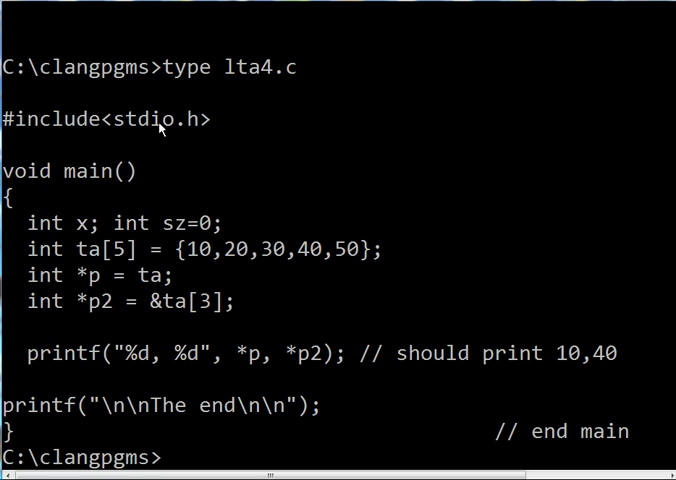
mouse_move(118, 224)
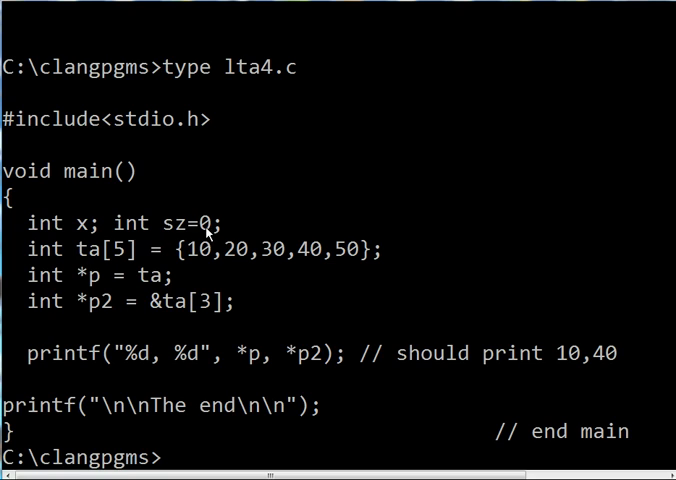
mouse_move(96, 264)
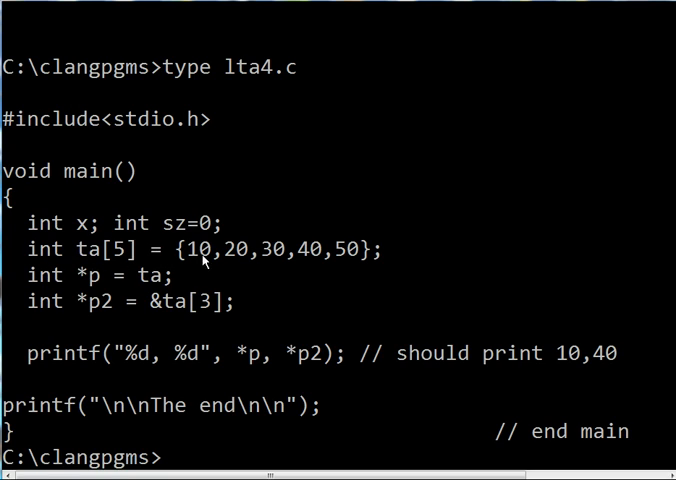
mouse_move(364, 260)
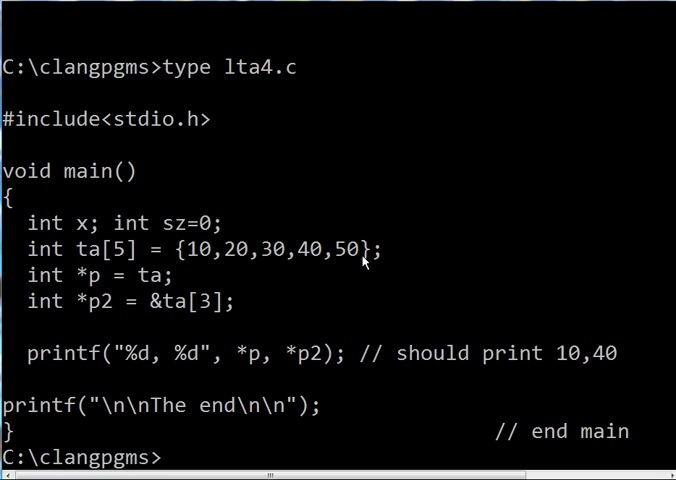
mouse_move(98, 292)
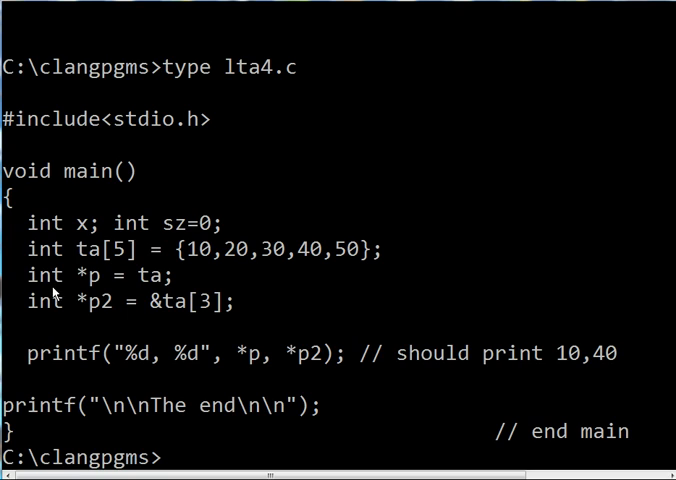
mouse_move(54, 264)
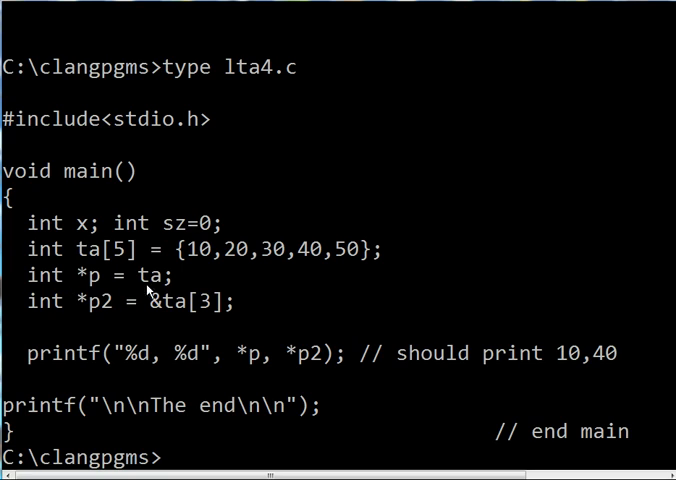
mouse_move(204, 264)
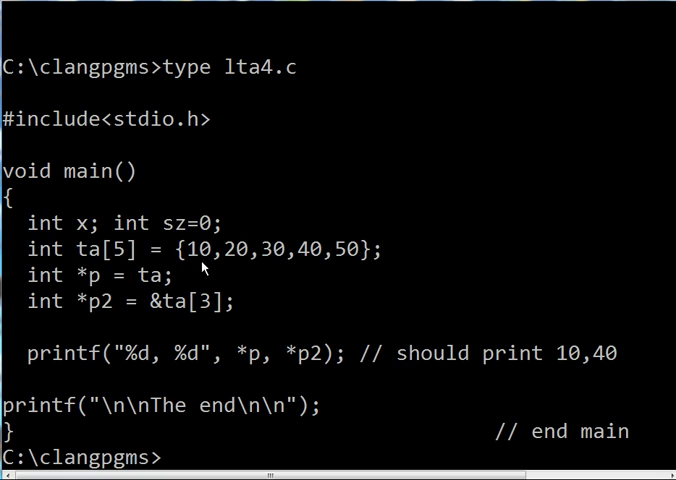
mouse_move(100, 290)
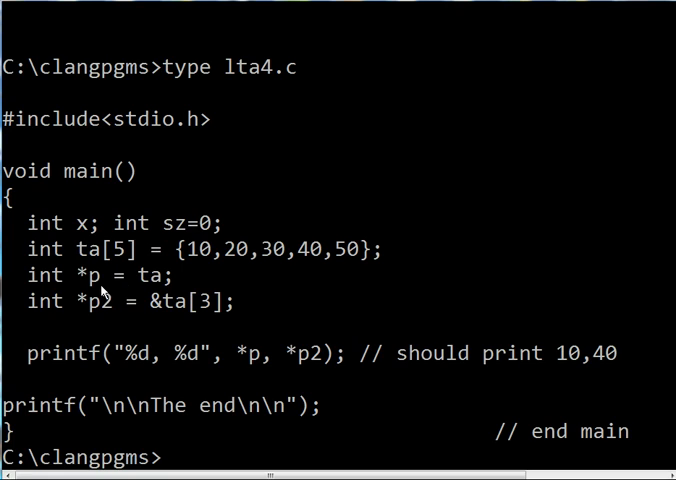
mouse_move(60, 320)
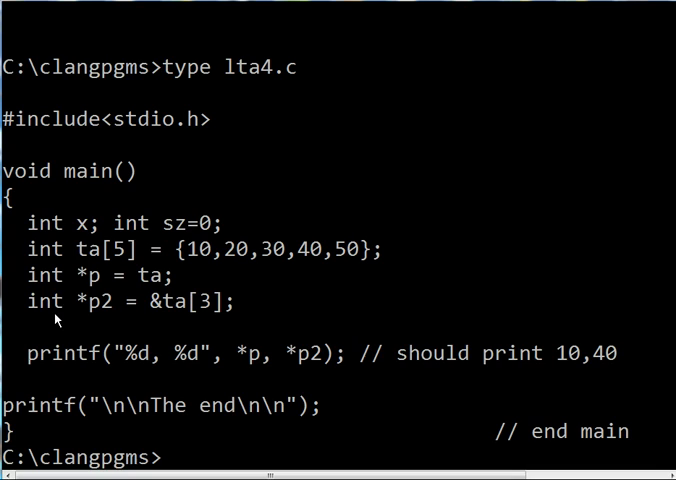
mouse_move(92, 312)
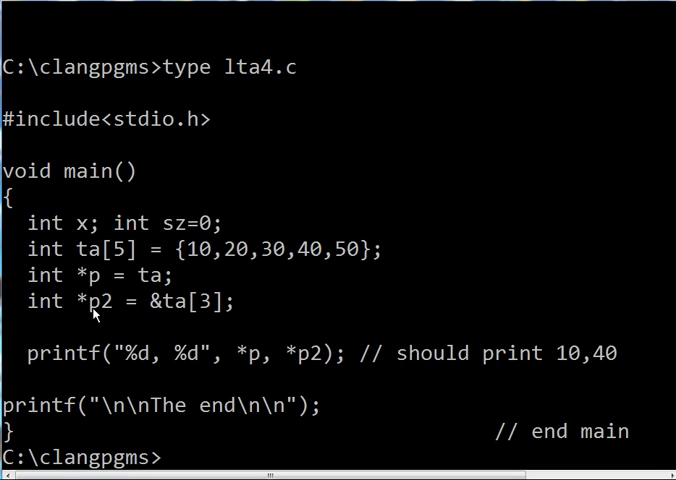
mouse_move(56, 318)
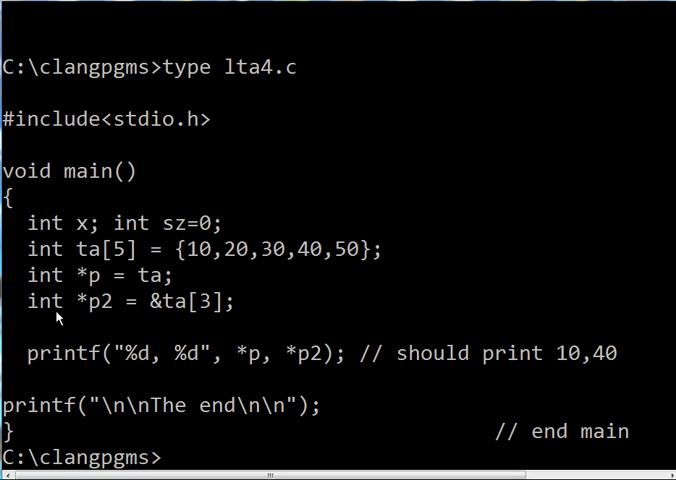
mouse_move(140, 312)
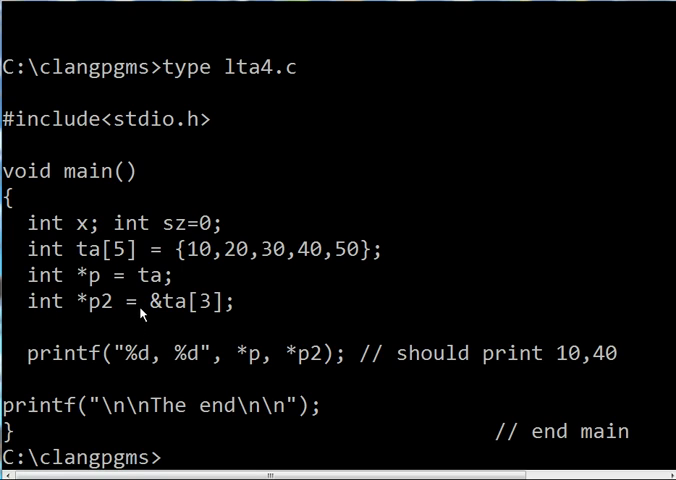
mouse_move(200, 264)
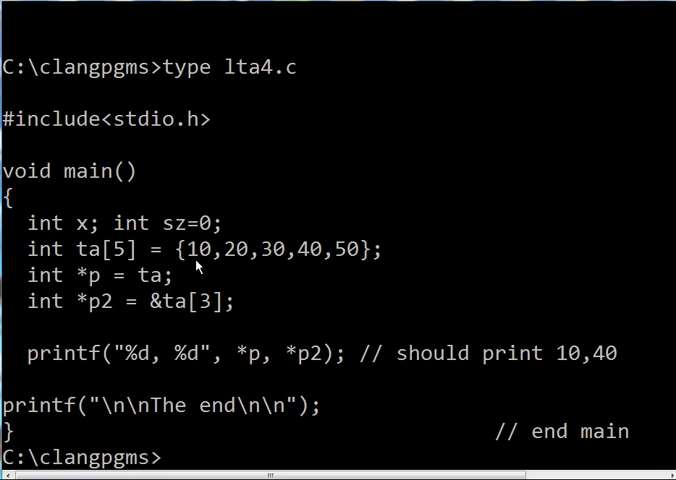
mouse_move(276, 268)
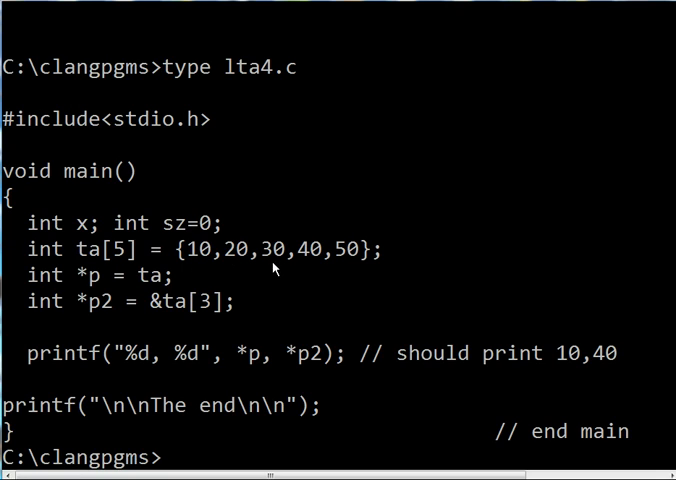
mouse_move(314, 268)
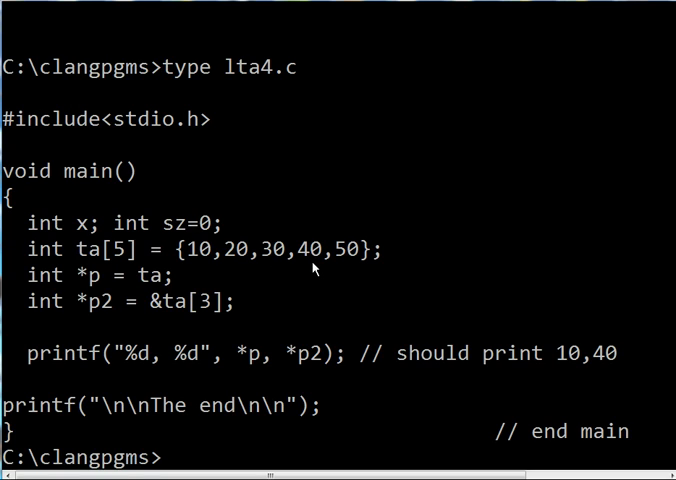
mouse_move(220, 314)
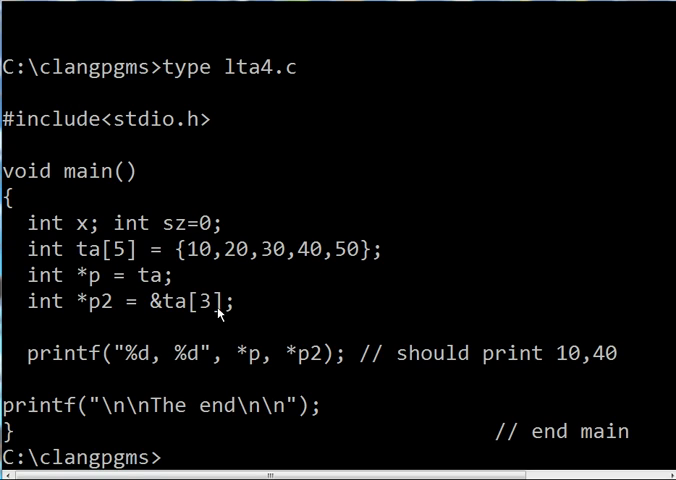
mouse_move(170, 318)
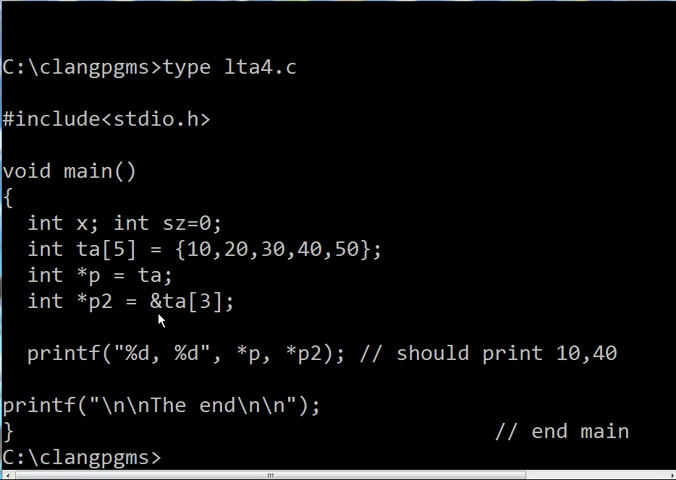
mouse_move(220, 324)
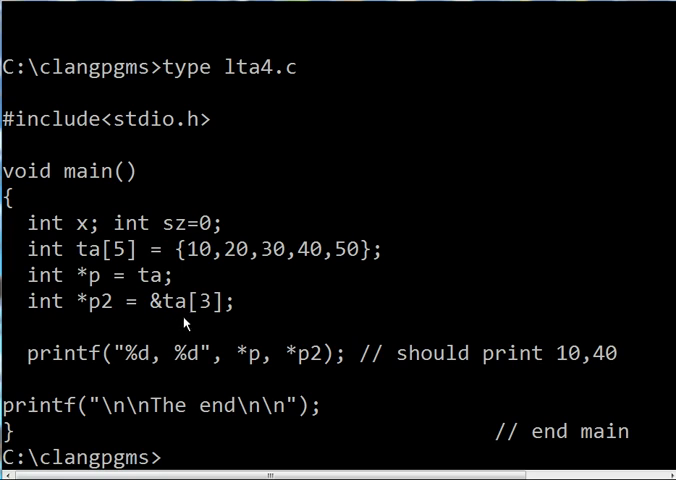
mouse_move(280, 268)
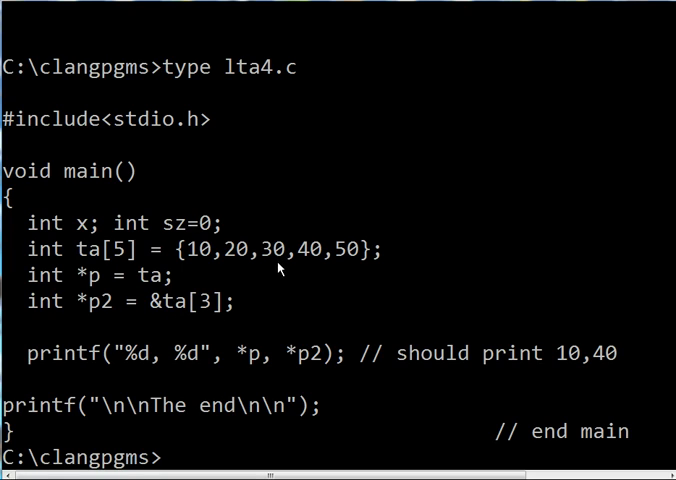
mouse_move(172, 318)
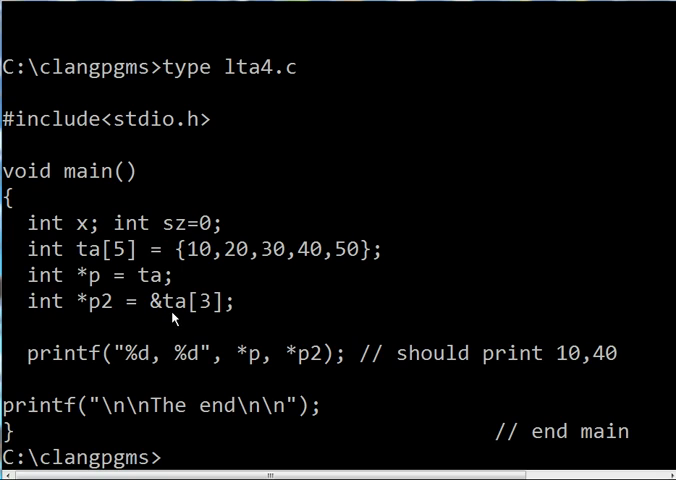
mouse_move(98, 320)
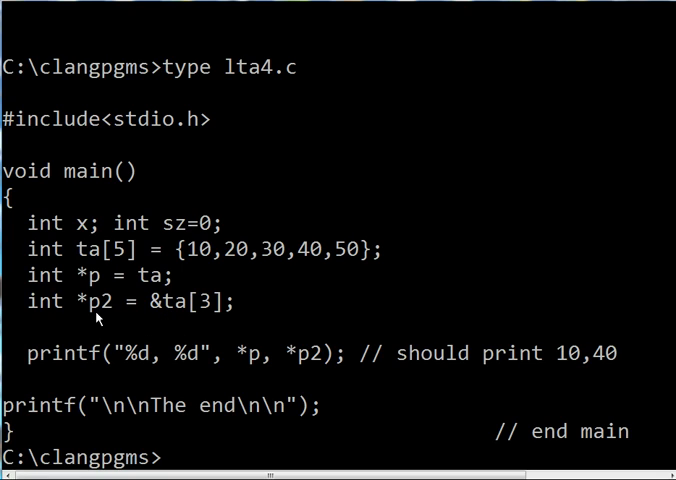
mouse_move(156, 312)
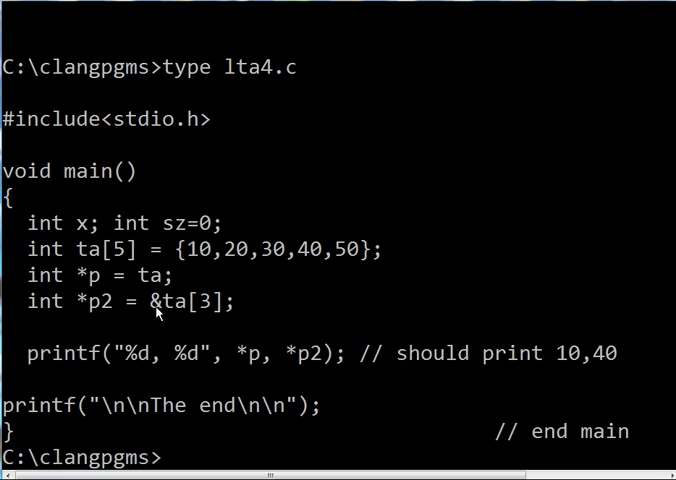
mouse_move(212, 318)
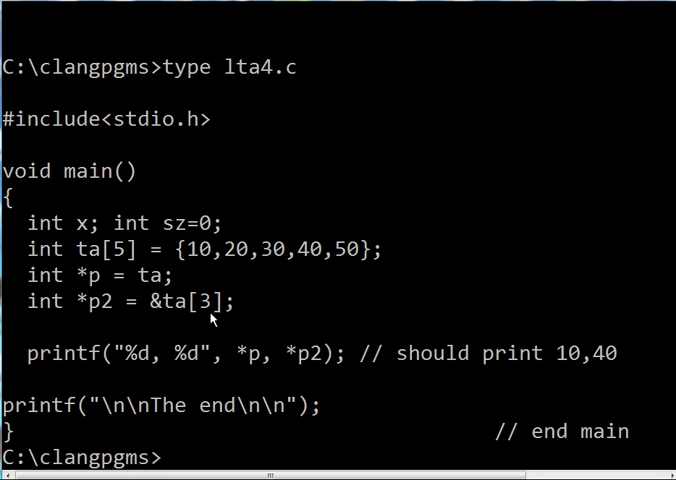
mouse_move(176, 320)
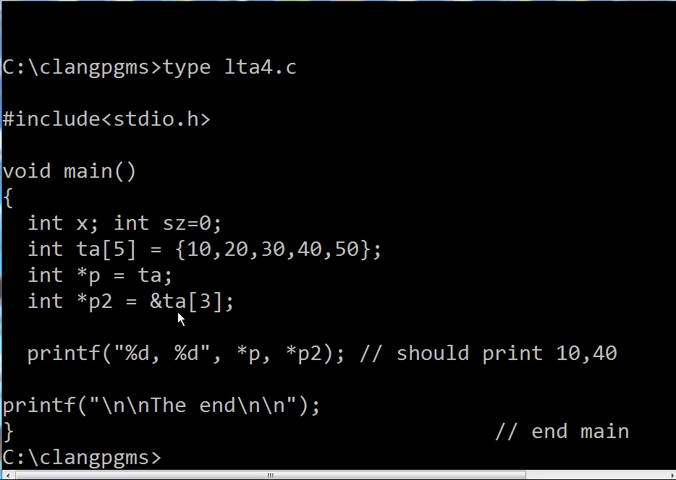
mouse_move(244, 308)
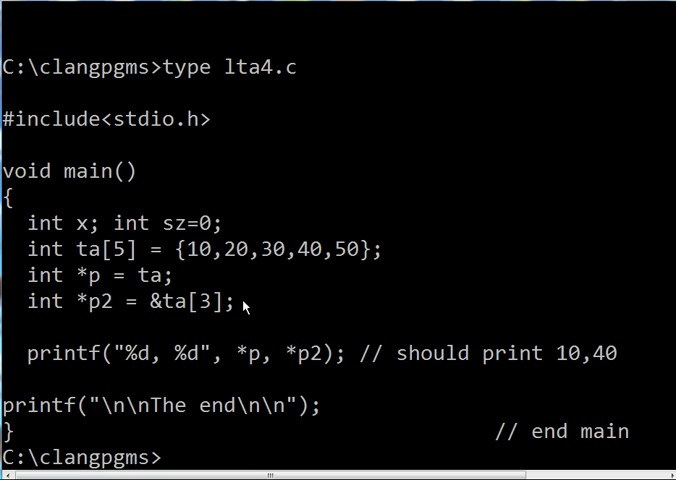
mouse_move(92, 290)
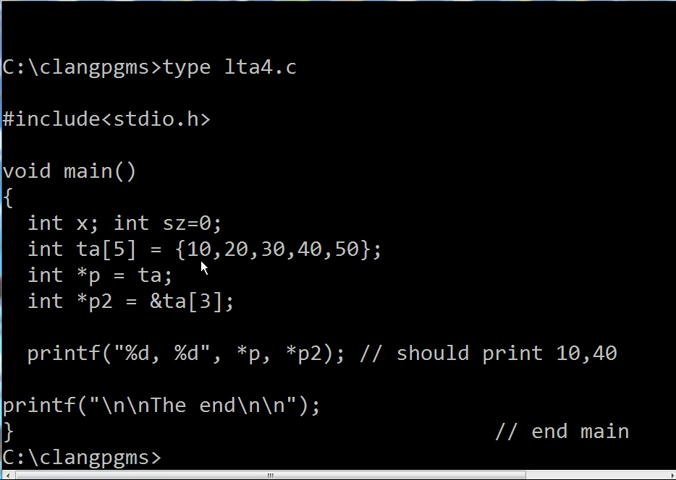
mouse_move(138, 332)
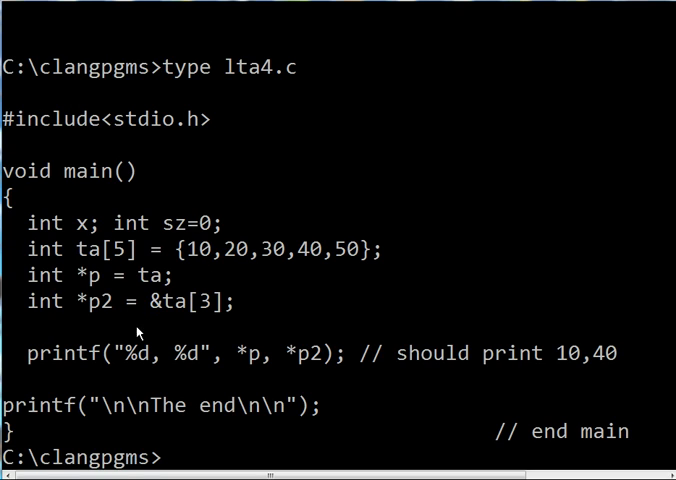
mouse_move(280, 268)
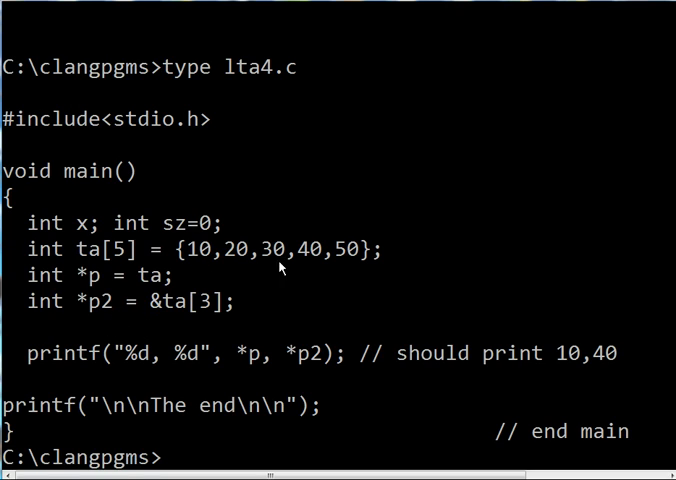
mouse_move(308, 262)
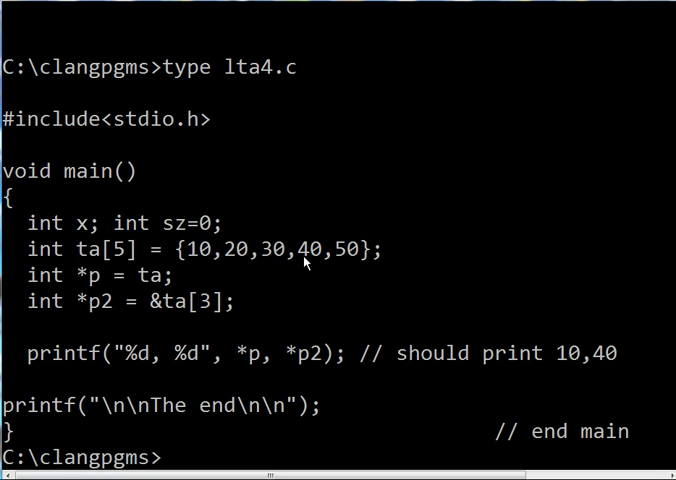
mouse_move(308, 268)
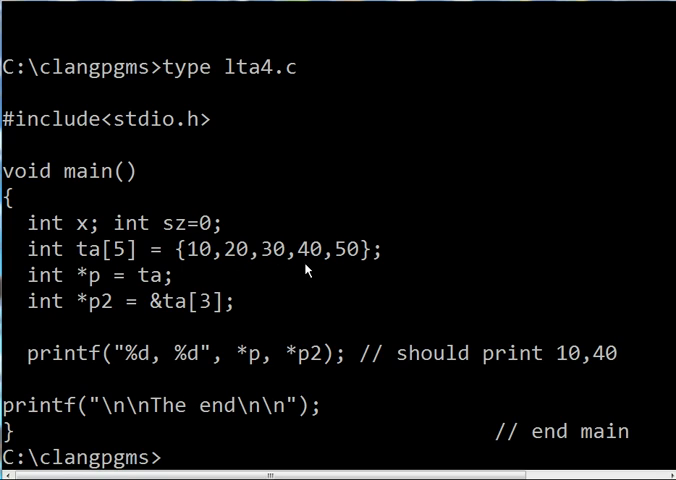
mouse_move(232, 278)
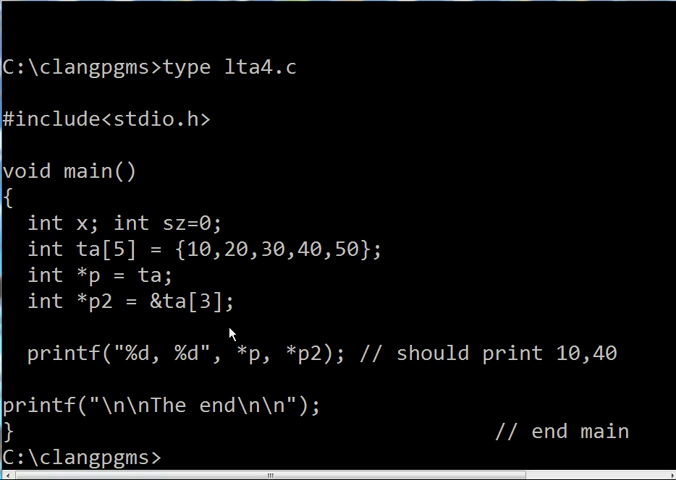
mouse_move(68, 372)
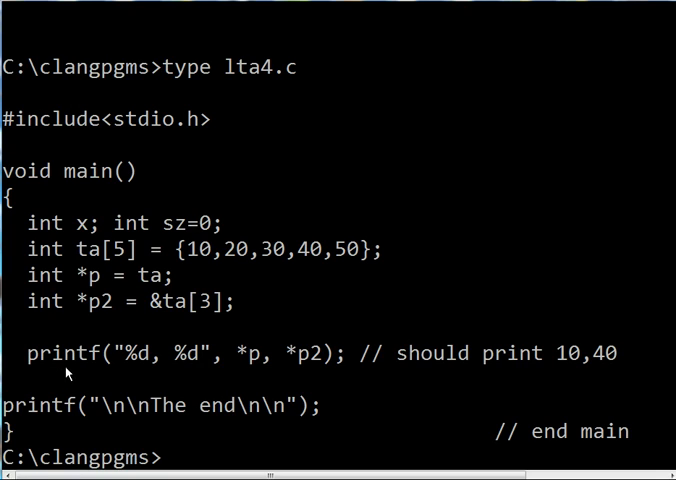
mouse_move(132, 370)
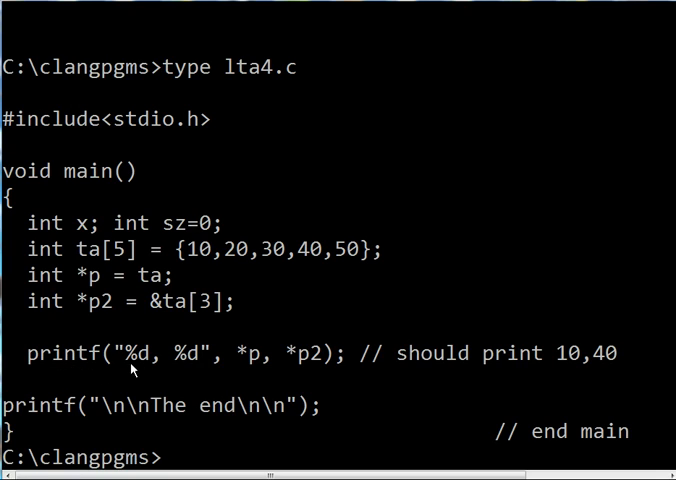
mouse_move(200, 368)
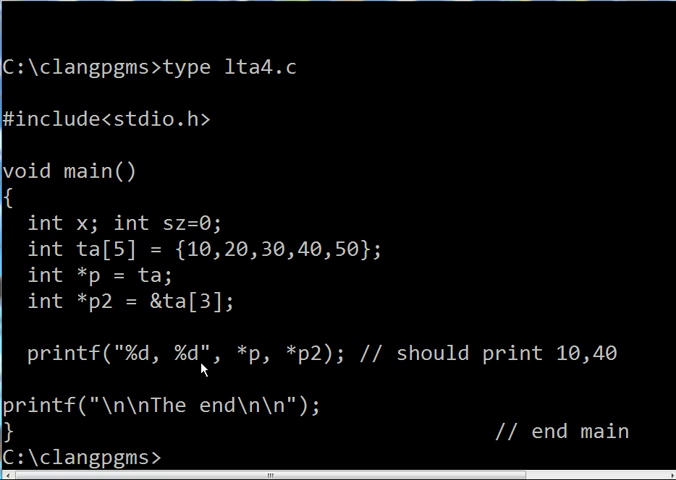
mouse_move(258, 368)
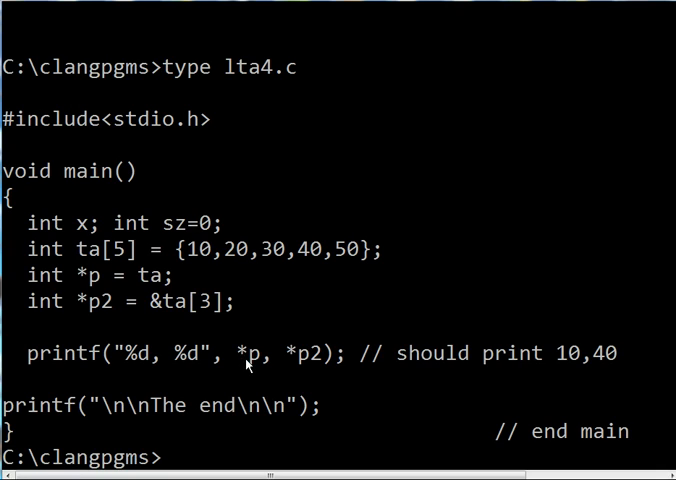
mouse_move(256, 368)
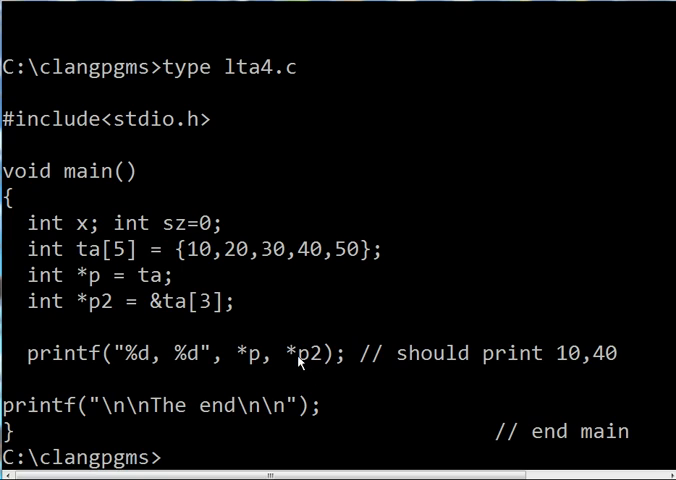
mouse_move(318, 368)
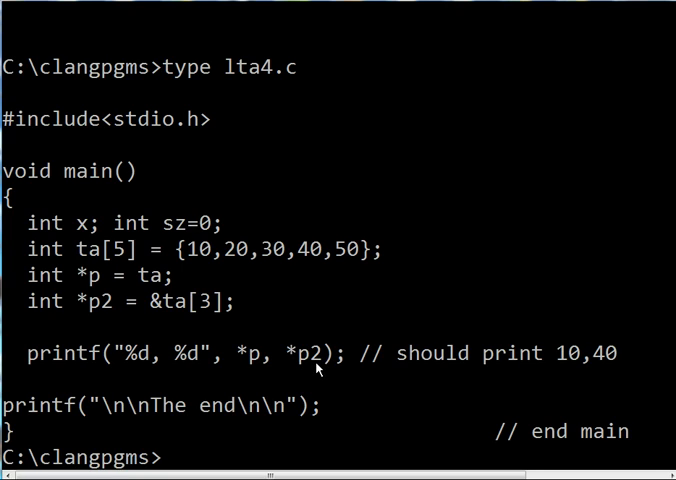
mouse_move(140, 368)
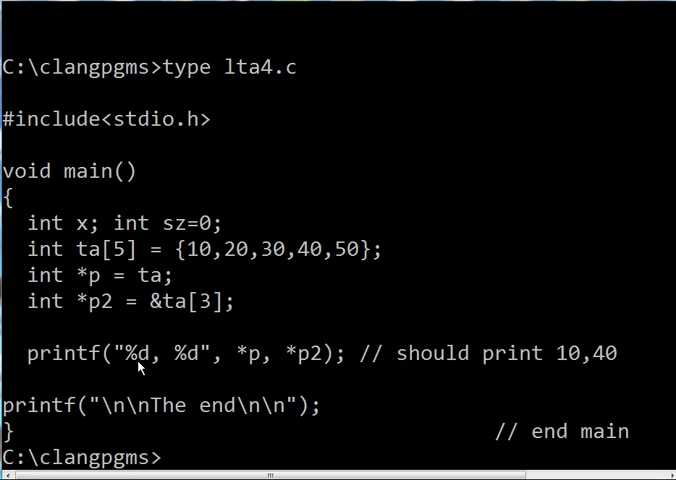
mouse_move(196, 364)
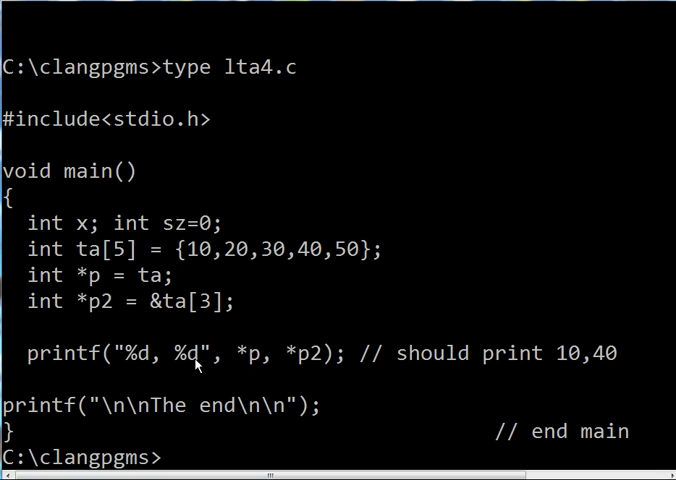
mouse_move(180, 372)
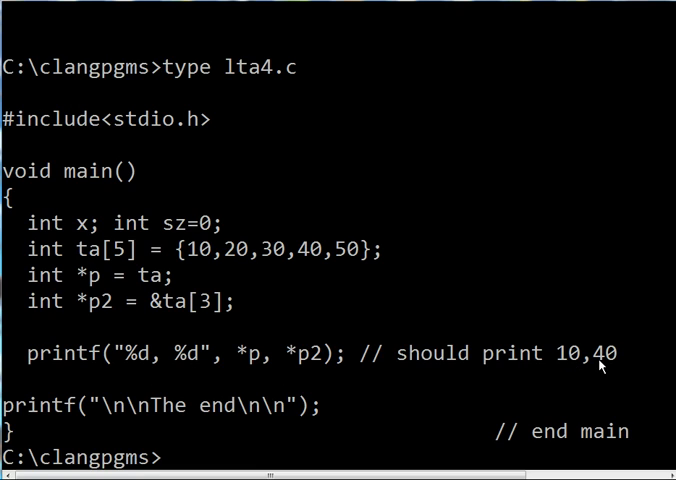
mouse_move(142, 418)
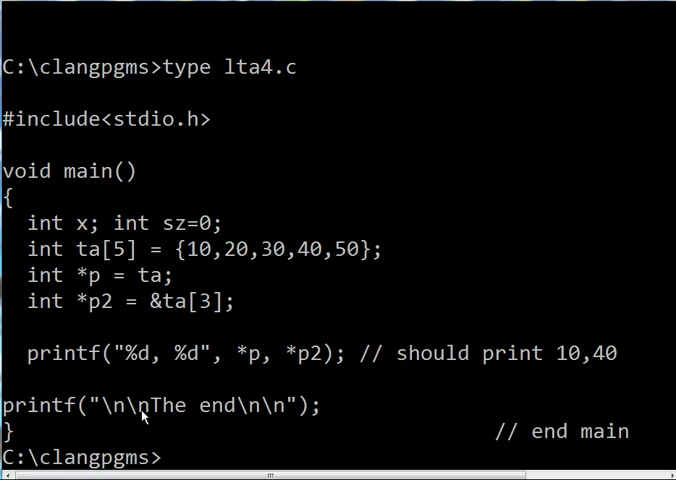
mouse_move(264, 420)
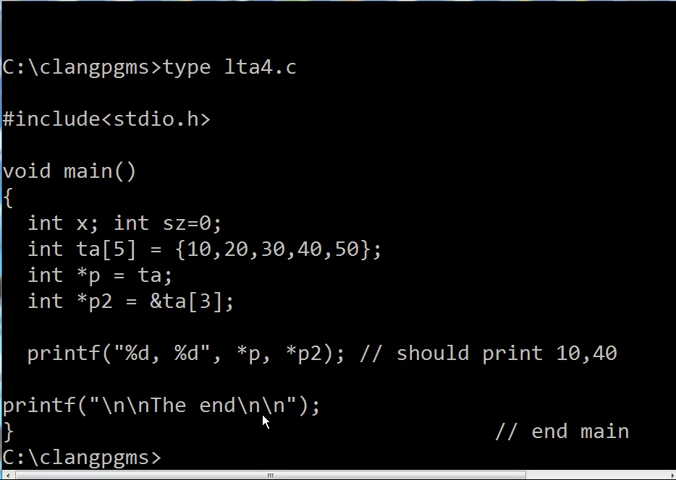
mouse_move(284, 420)
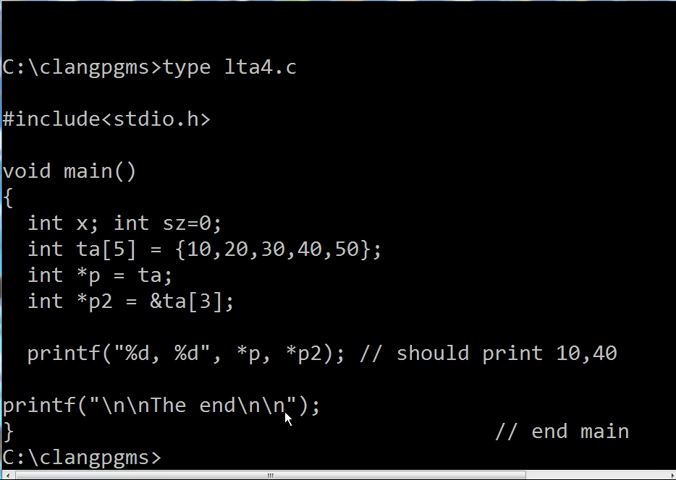
mouse_move(22, 440)
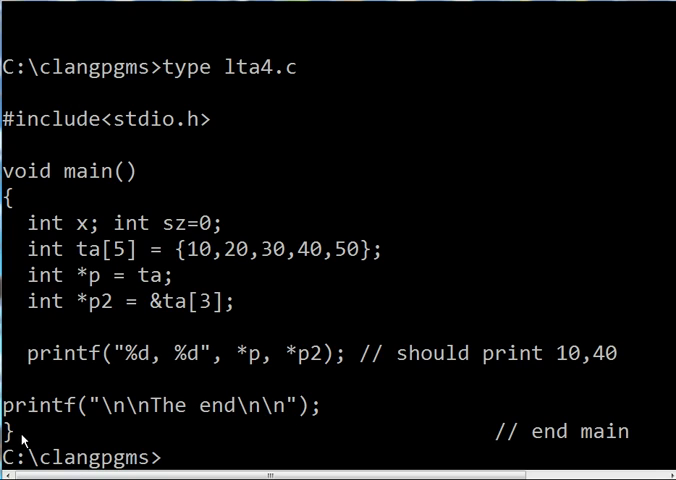
mouse_move(88, 360)
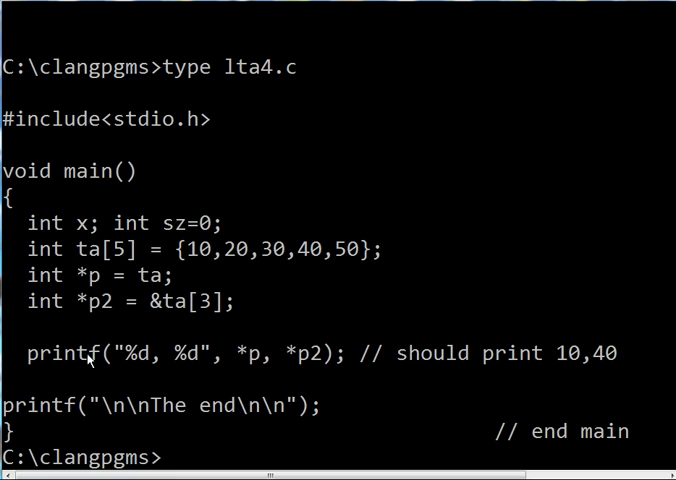
mouse_move(188, 436)
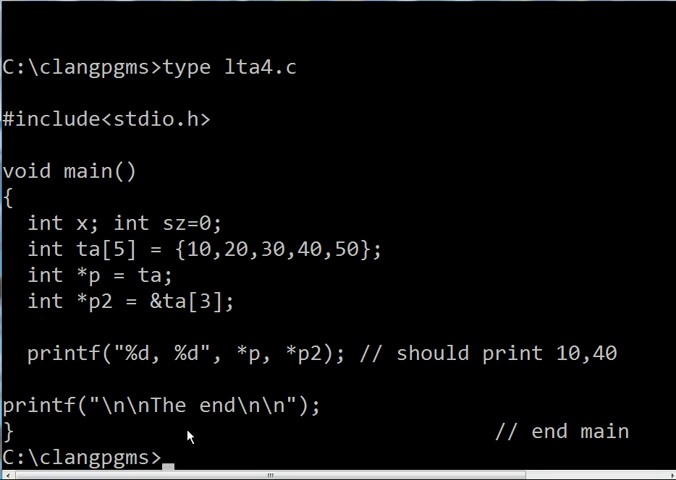
Step: Compile lta4.c into lta4.exe with the command gcc lta4.c -olta4.exe
type("gcc")
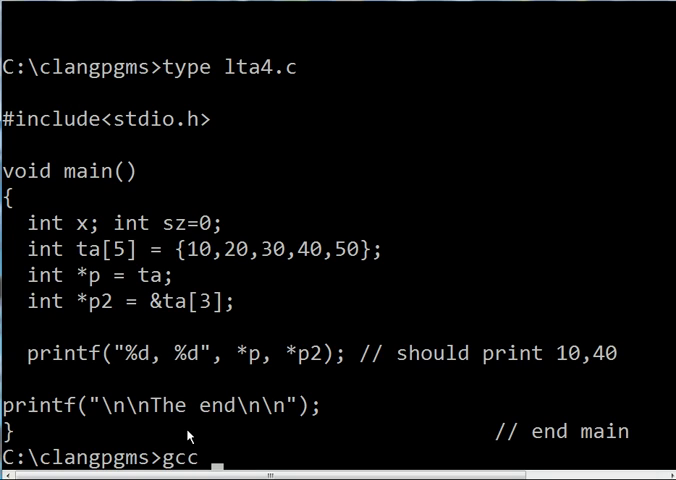
type("lta4.c")
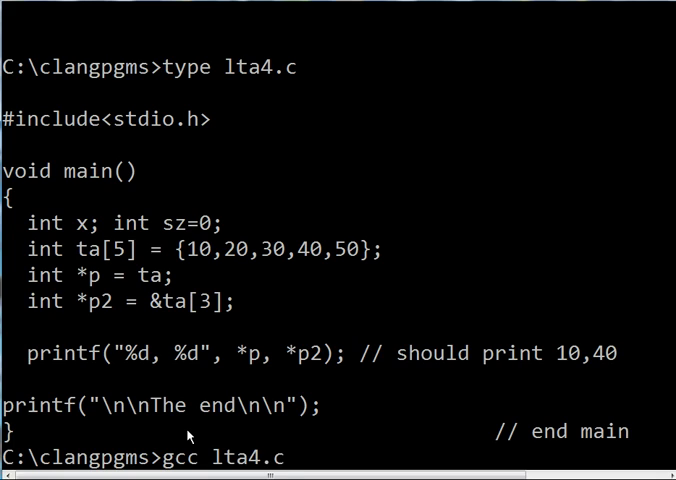
type("-")
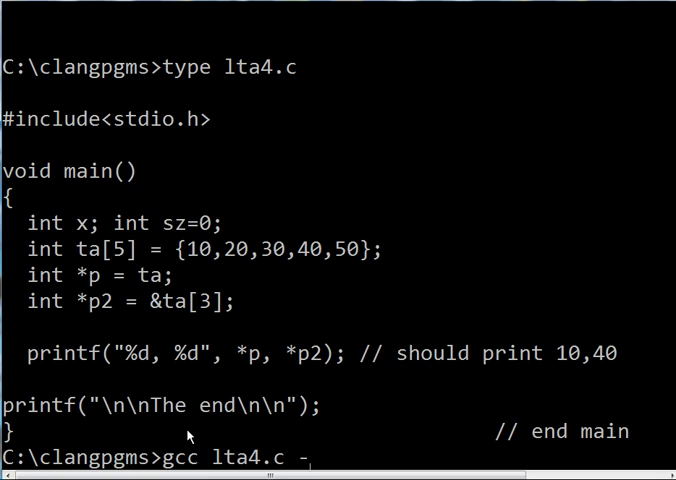
type("olta")
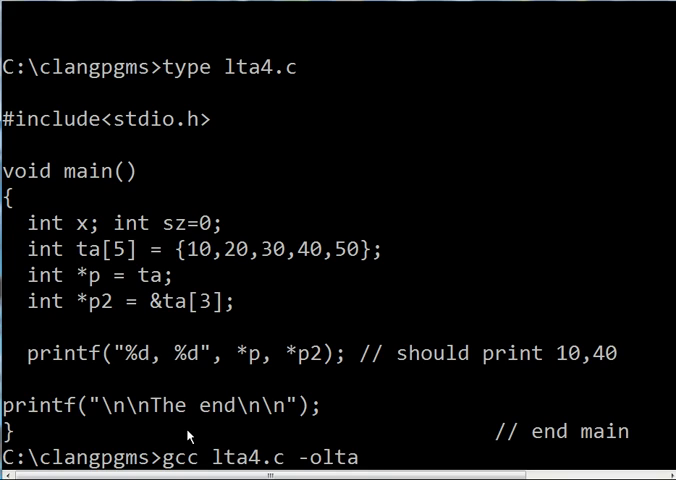
type("4.e")
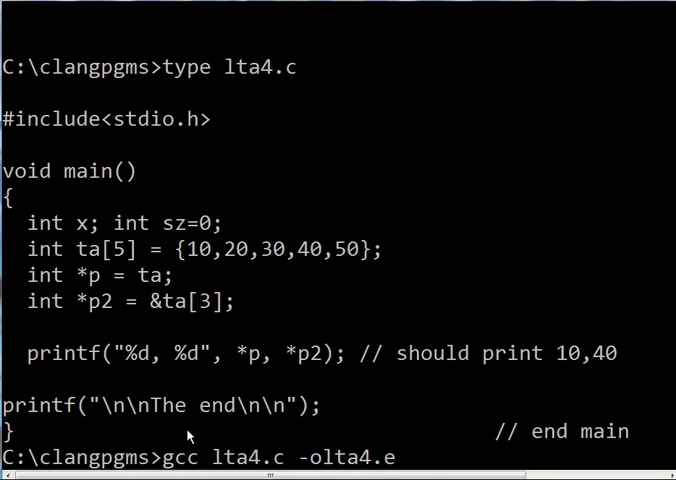
type("xe")
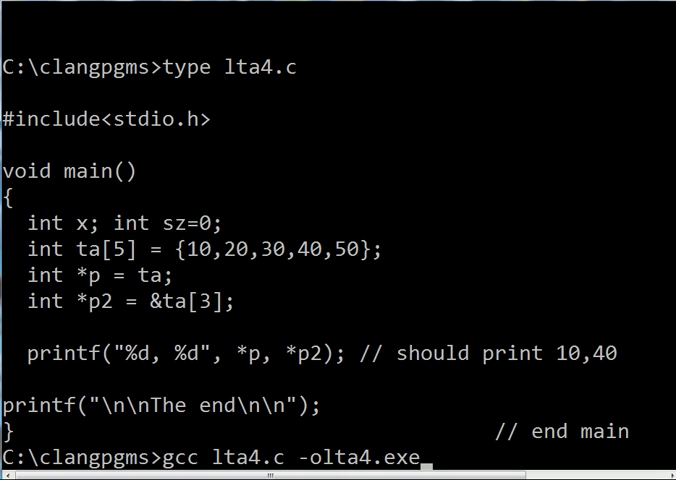
key("Return")
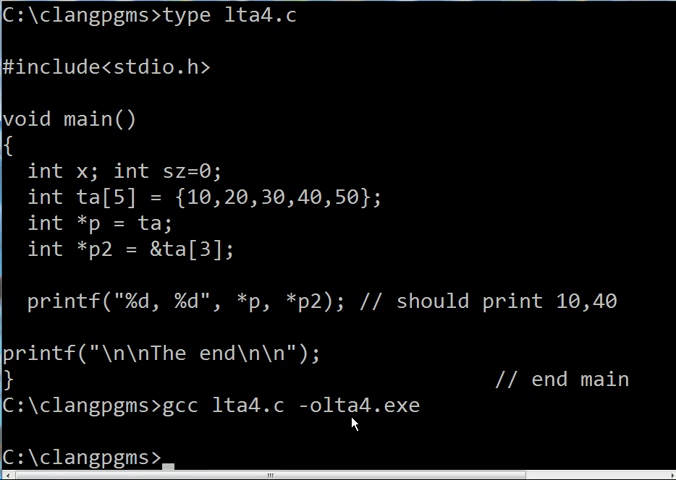
Step: Run lta4, printing 10, 40 and The end, then enter 'George Boole'
type("l")
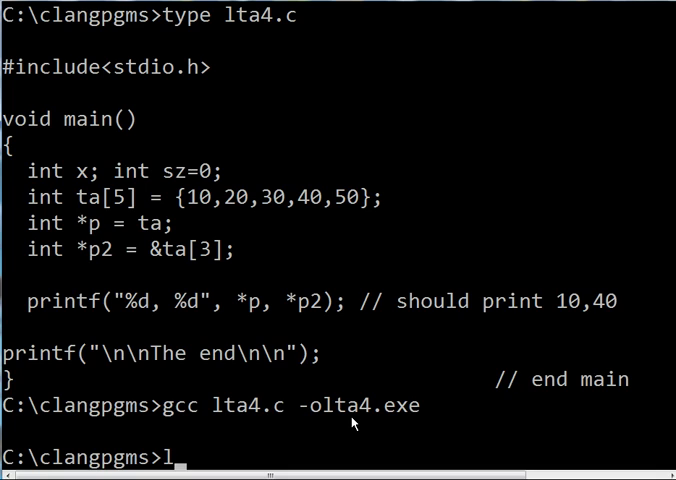
type("ta4")
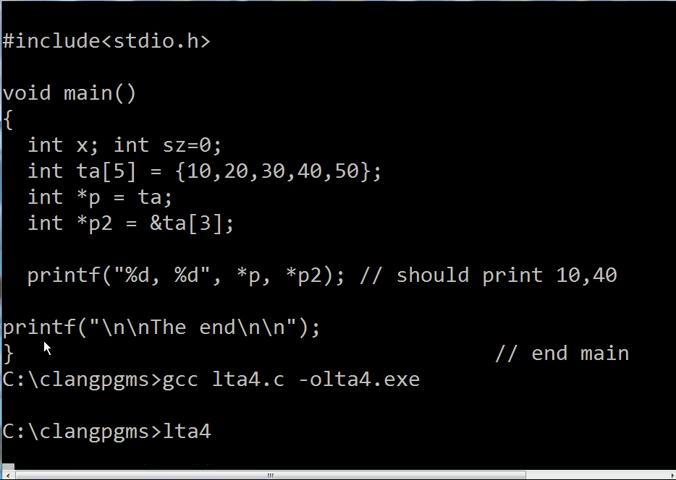
key("Return")
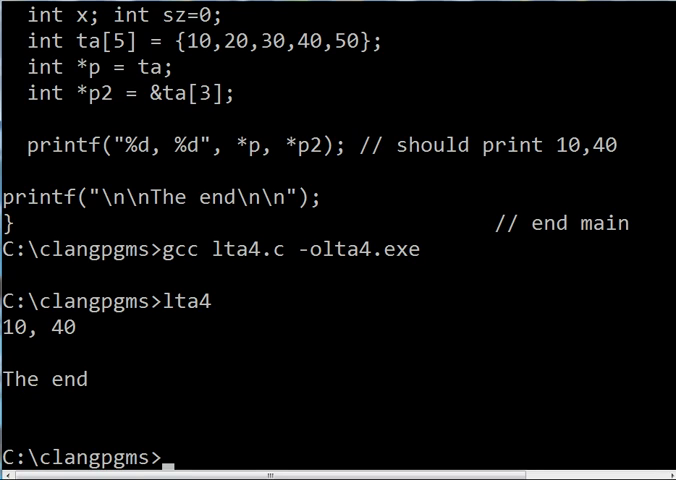
type("George Boole")
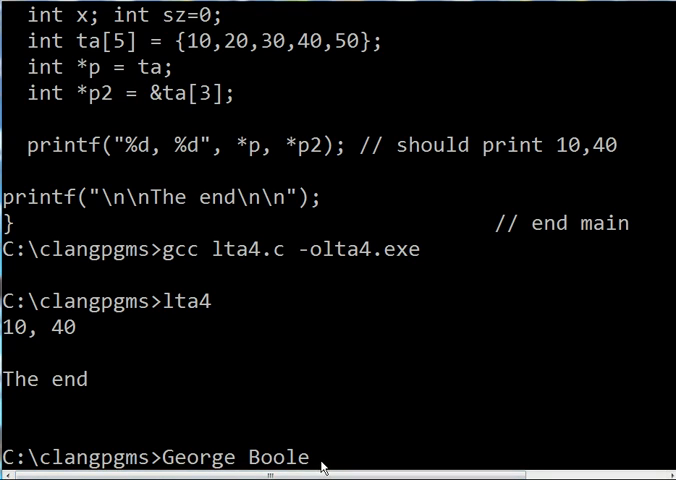
mouse_move(660, 90)
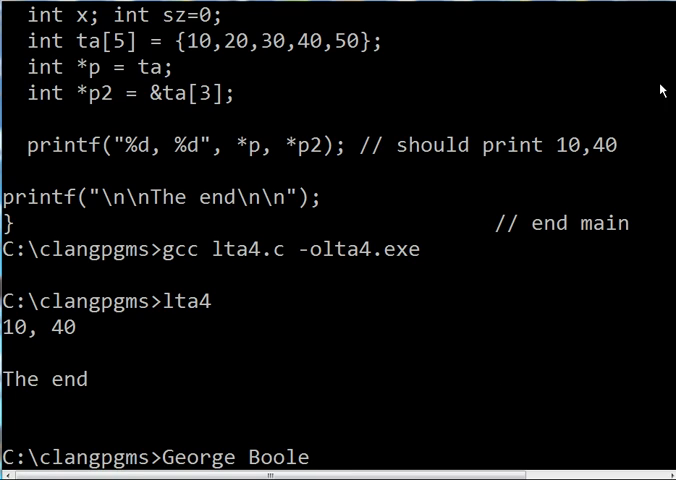